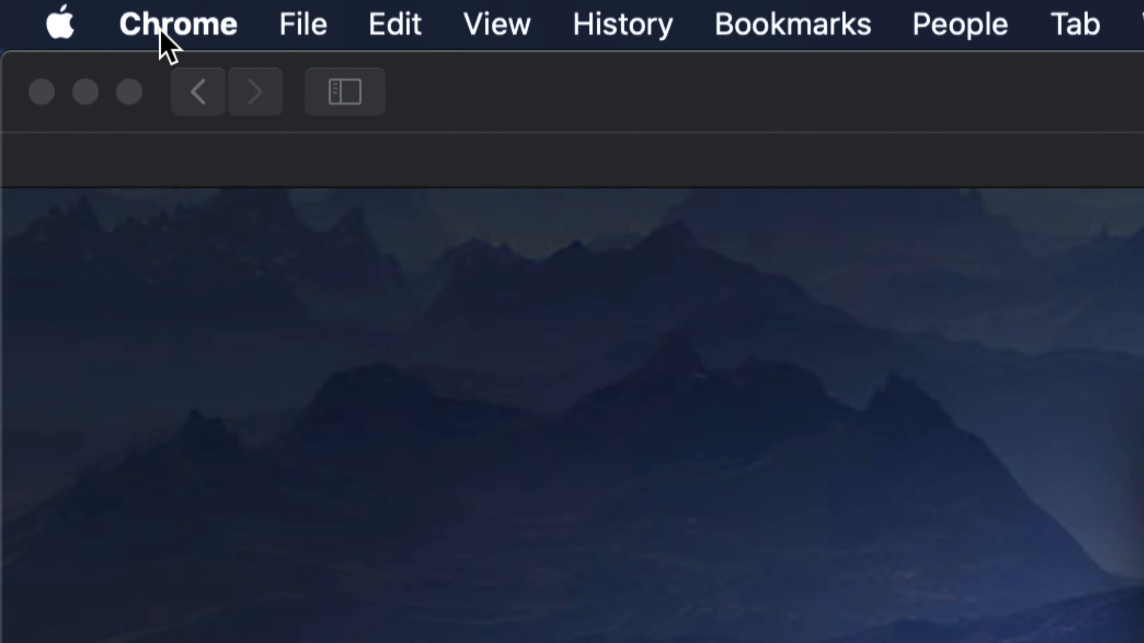
Quit Chrome from its application menu, relaunch it from the Dock, and bring up the Apple menu
click(178, 23)
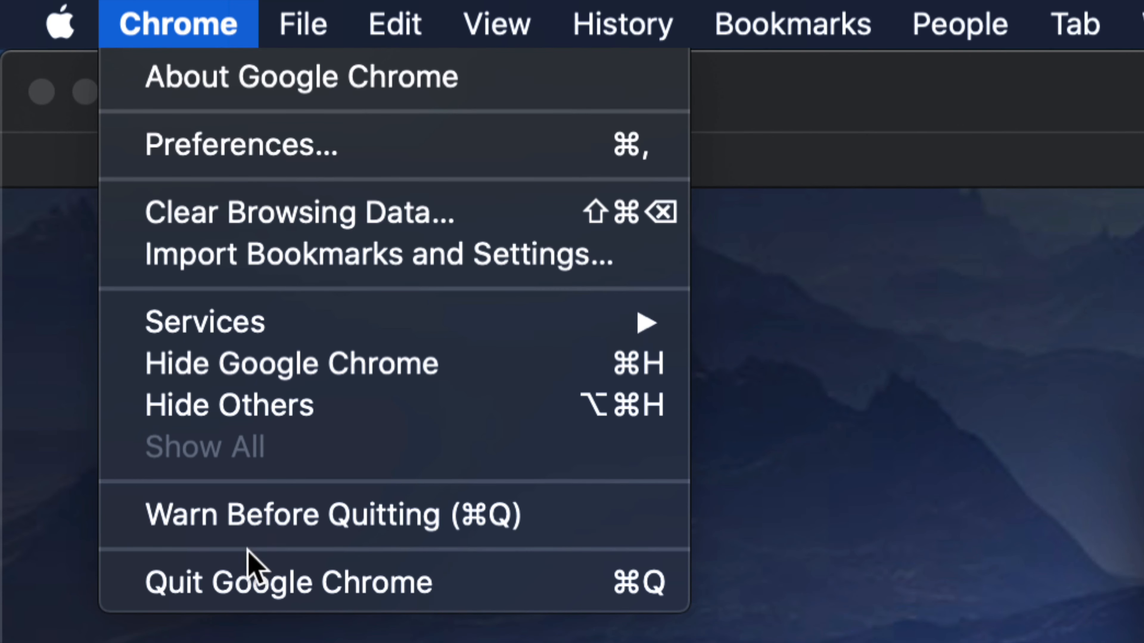
mouse_move(496, 584)
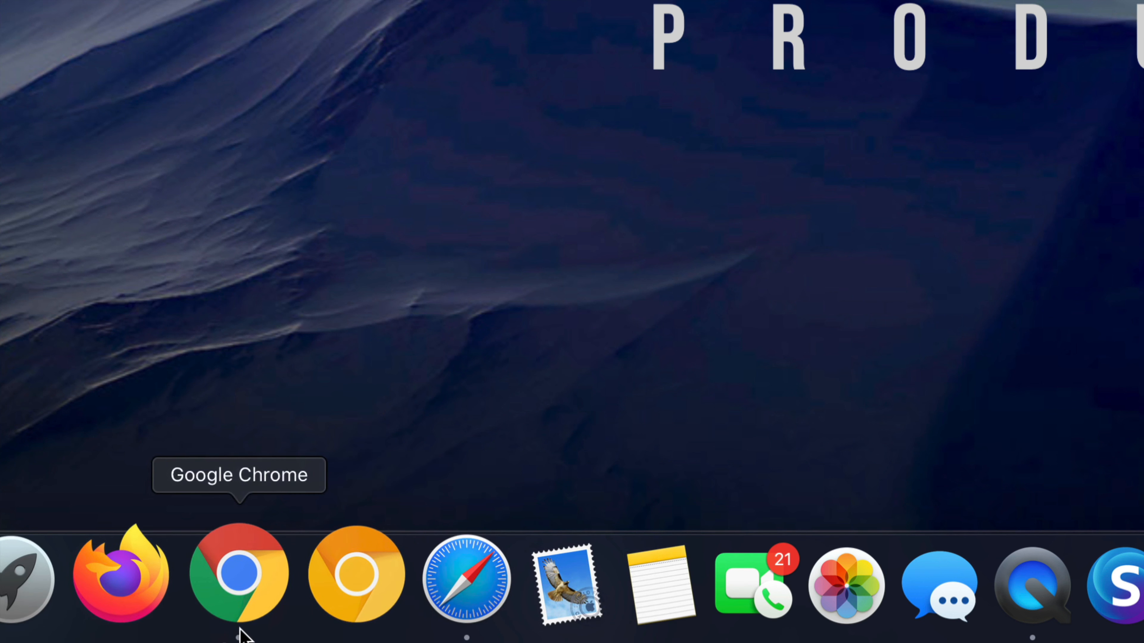
click(238, 572)
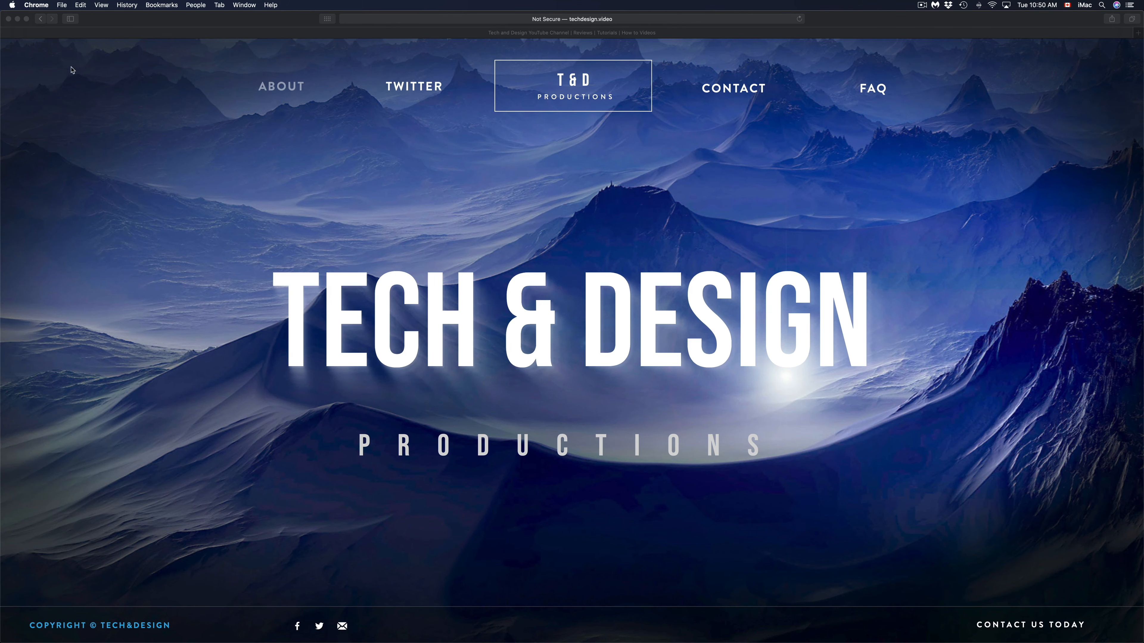
click(12, 4)
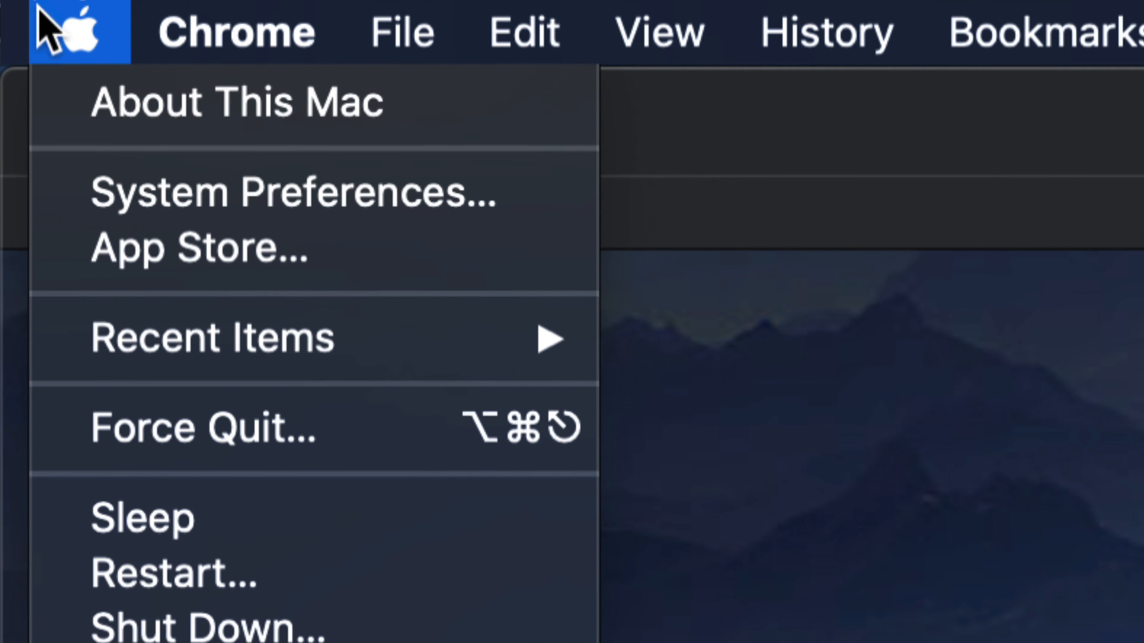
Choose Force Quit… so the running-apps list shows Google Chrome still present
click(202, 427)
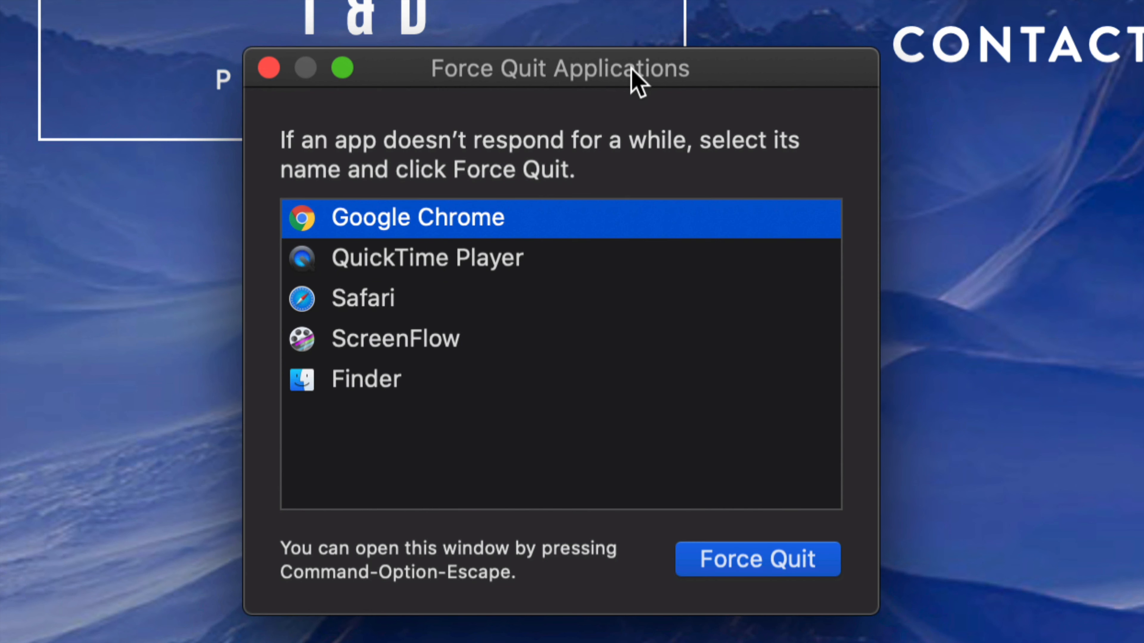
mouse_move(498, 351)
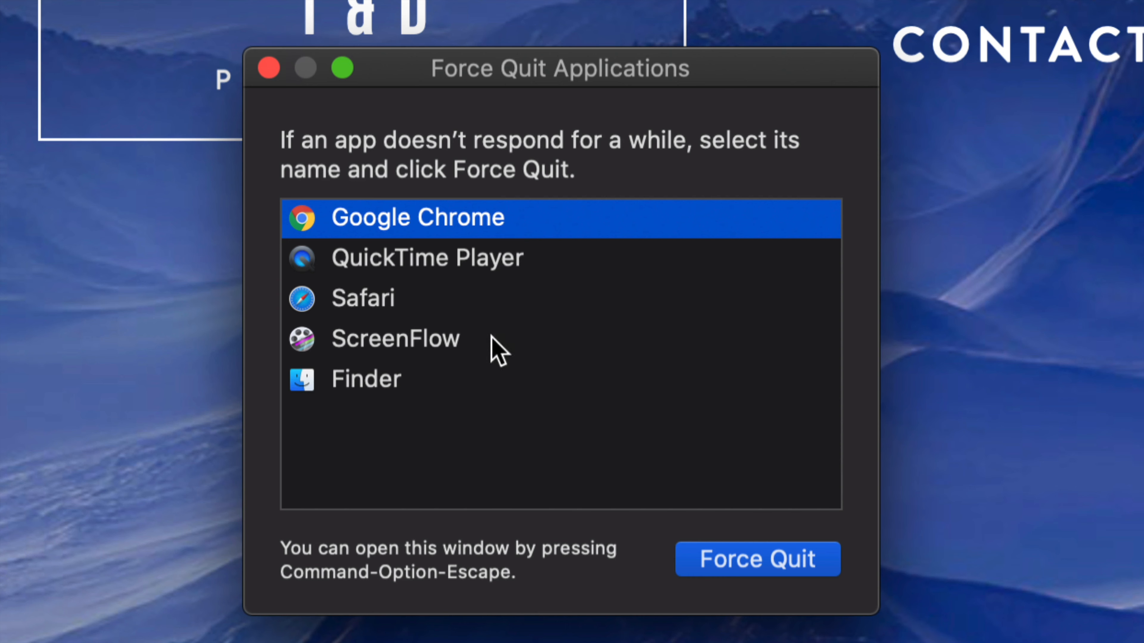
mouse_move(483, 463)
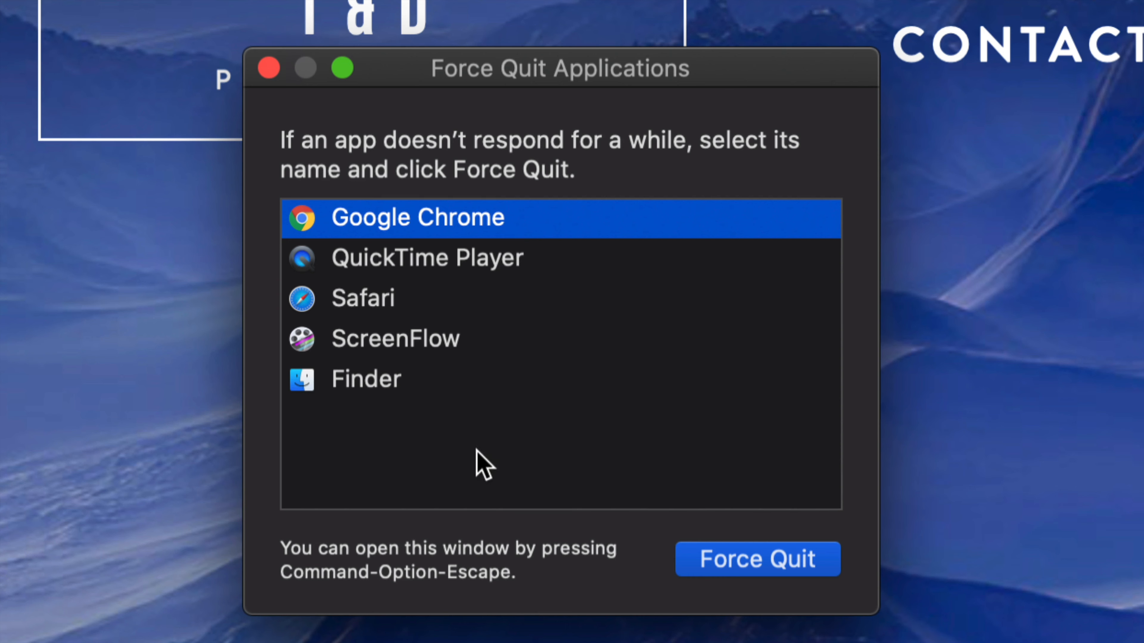
mouse_move(434, 267)
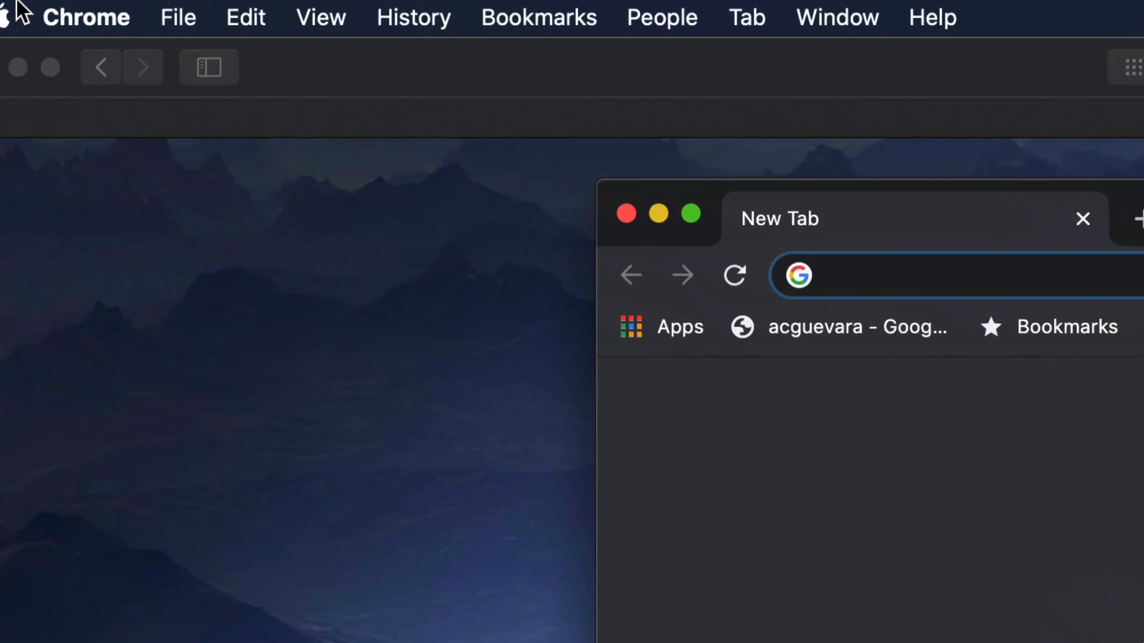
Bring up Chrome's application menu to reach Quit Google Chrome (⌘Q)
click(85, 17)
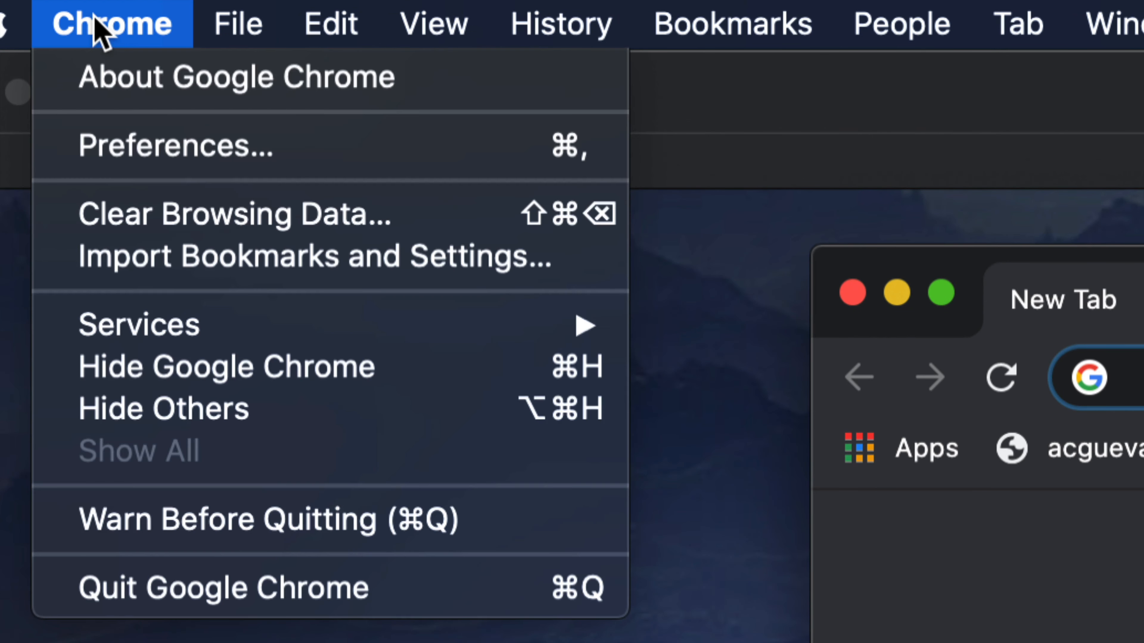
mouse_move(176, 587)
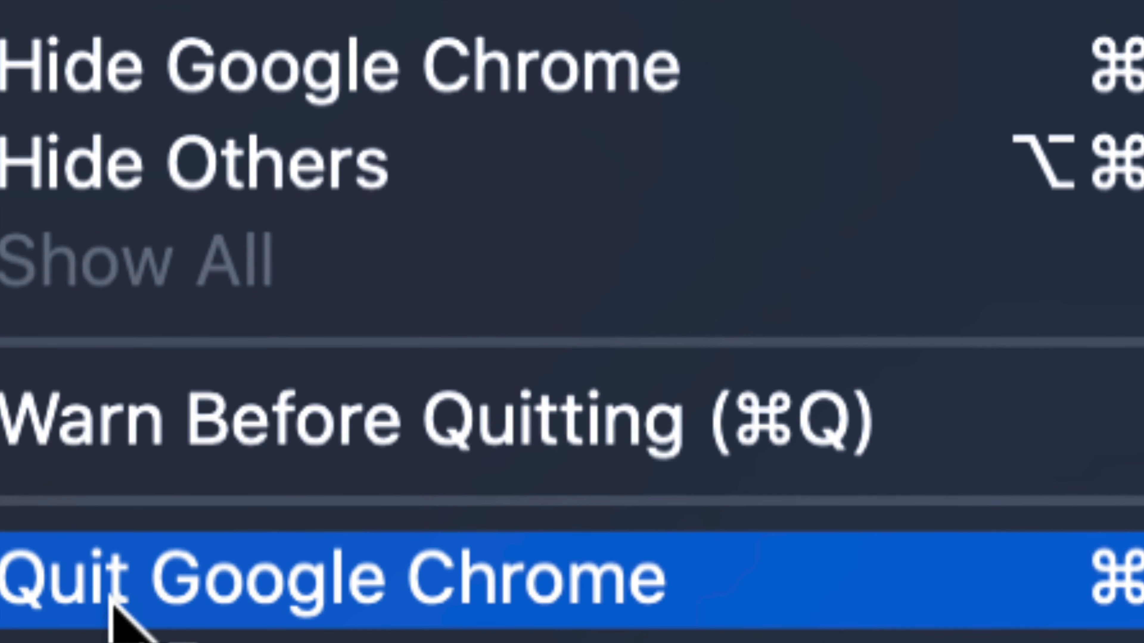
mouse_move(503, 617)
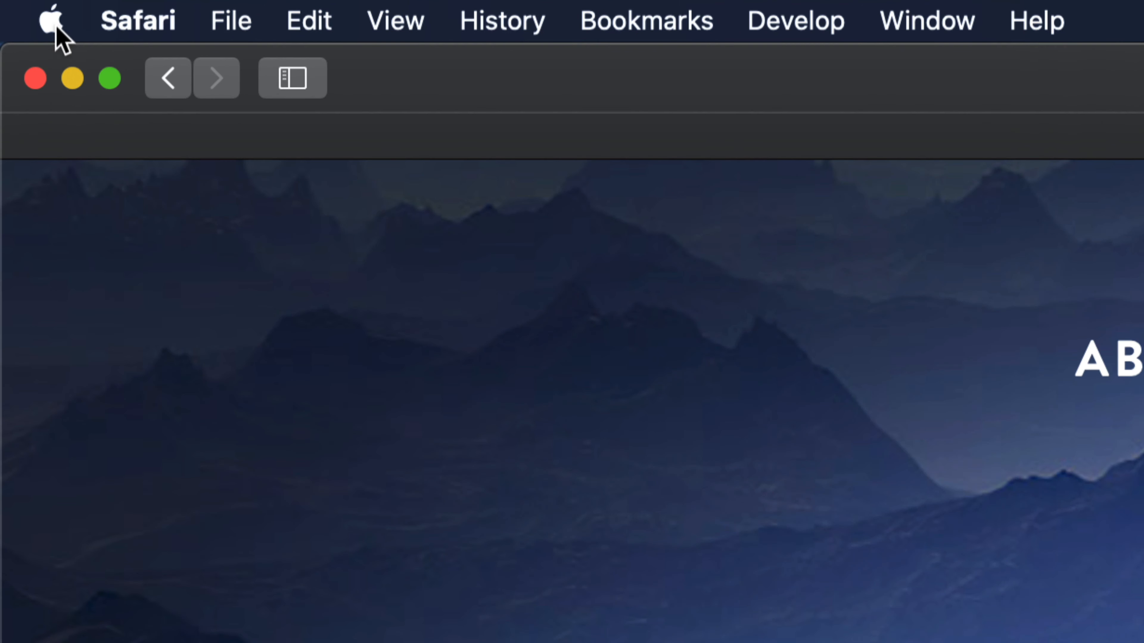
mouse_move(780, 200)
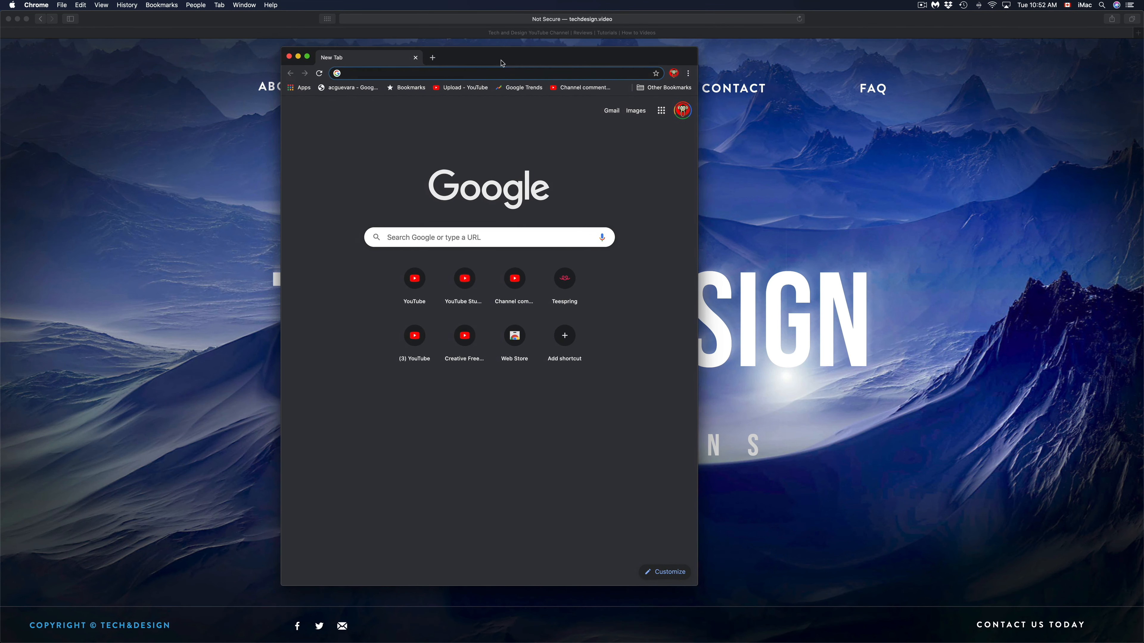
Drag the relaunched Chrome New Tab window left over the Tech & Design site
drag(500, 64, 463, 65)
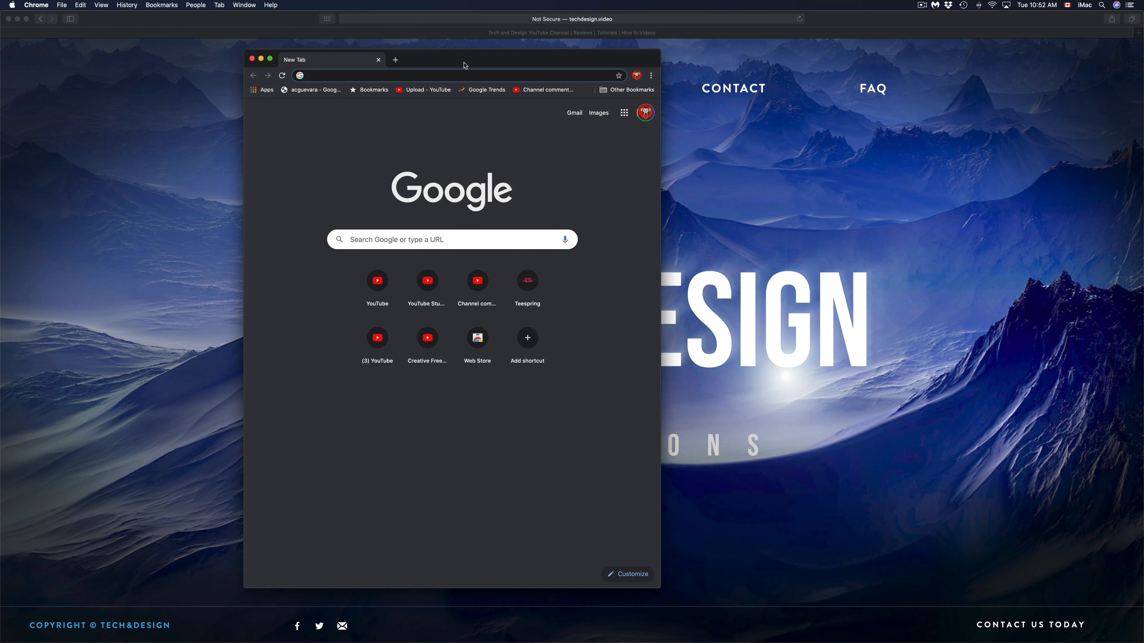